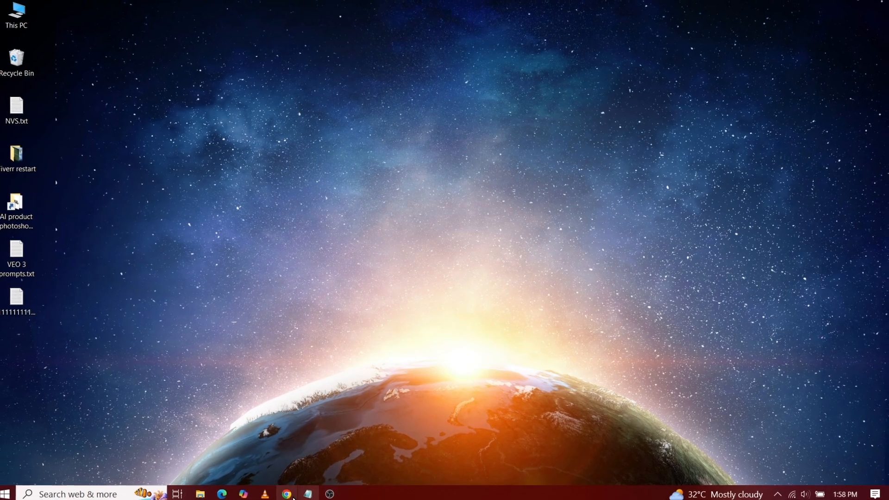
left_click(286, 494)
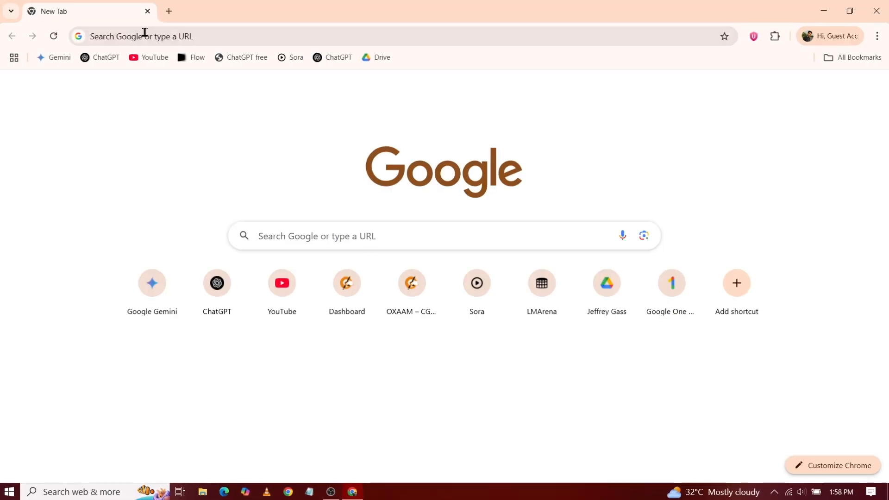
right_click(142, 36)
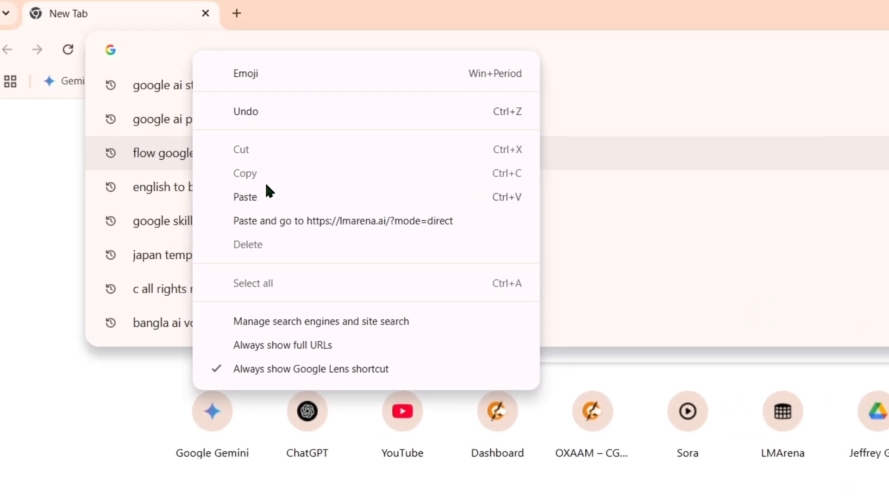
left_click(245, 197)
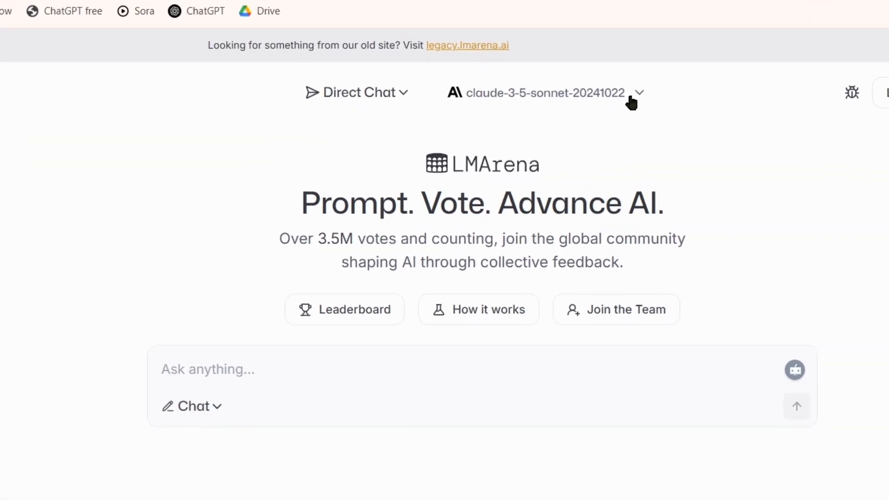
Choose chatgpt-4o-latest-20250326 as the chat model and send 'hi' to get a greeting
left_click(543, 92)
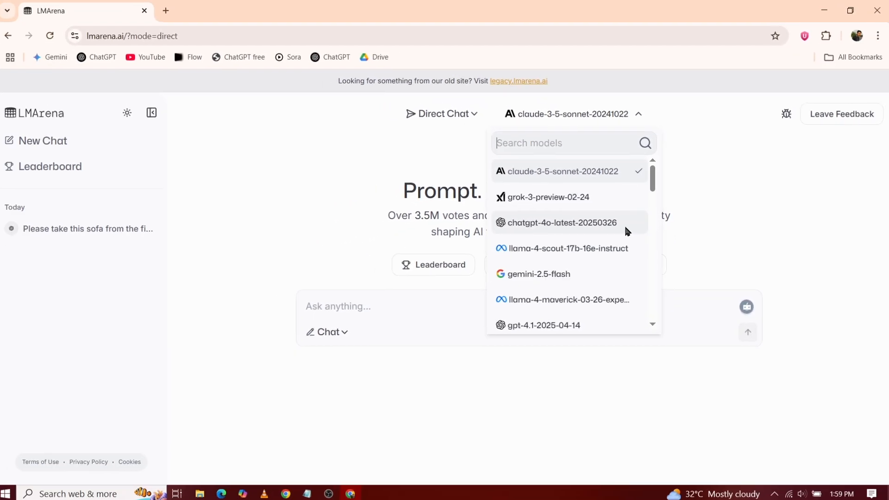
left_click(561, 222)
type("hi")
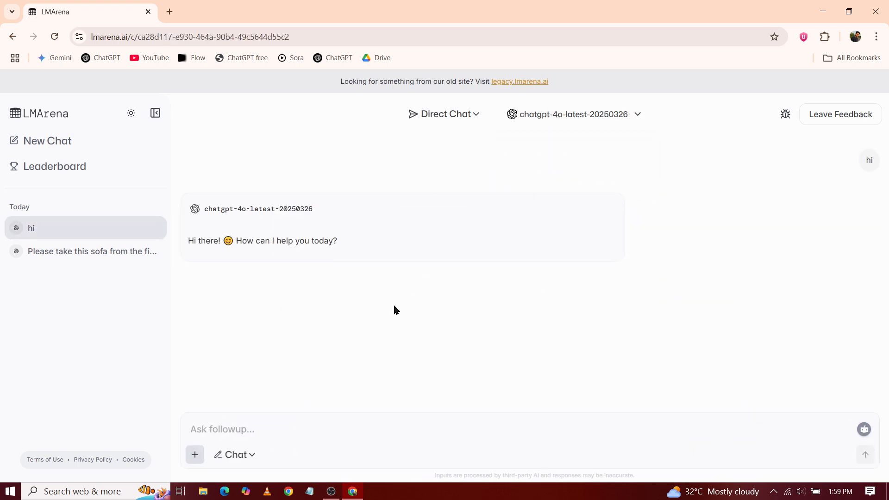
mouse_move(501, 406)
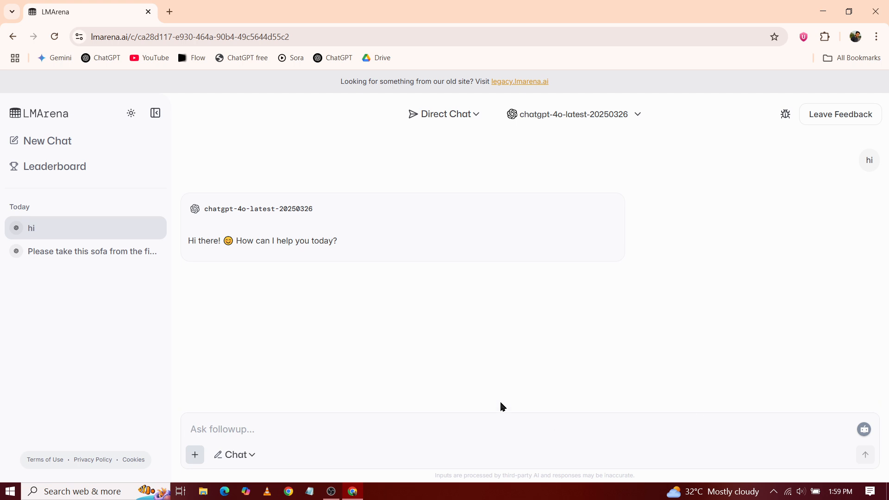
mouse_move(435, 374)
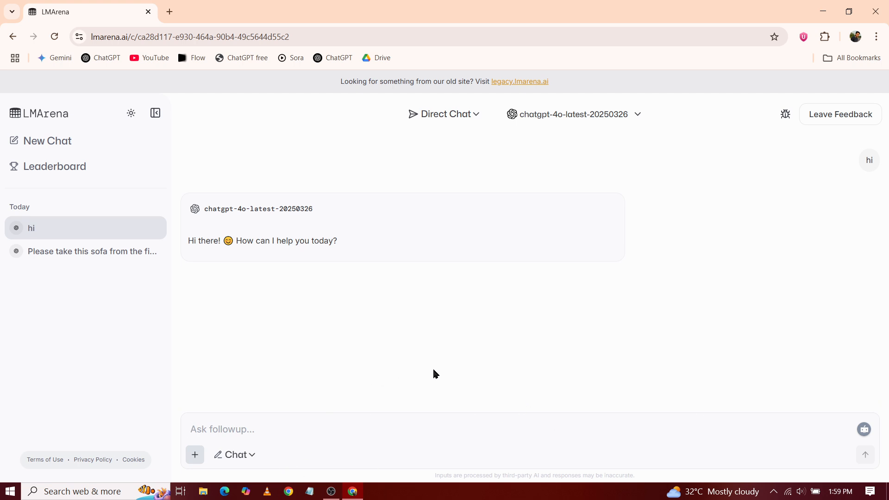
left_click(222, 429)
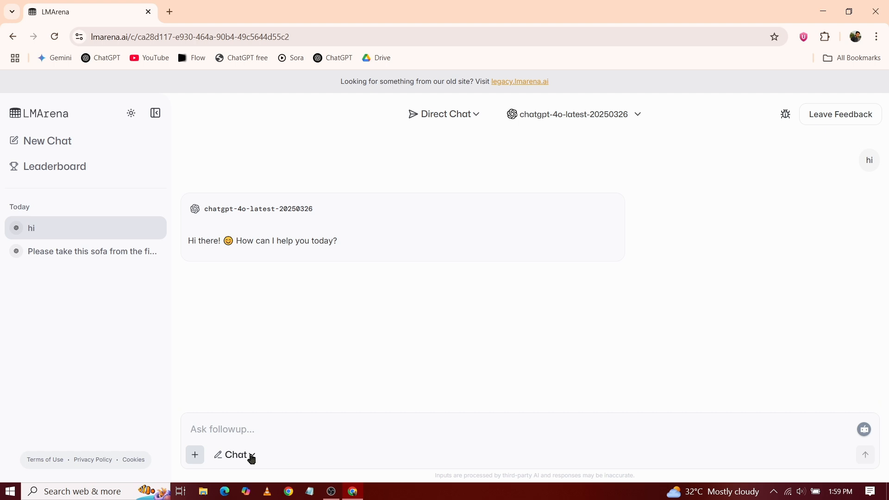
Switch LMArena to Image mode and confirm starting a new image chat
left_click(233, 455)
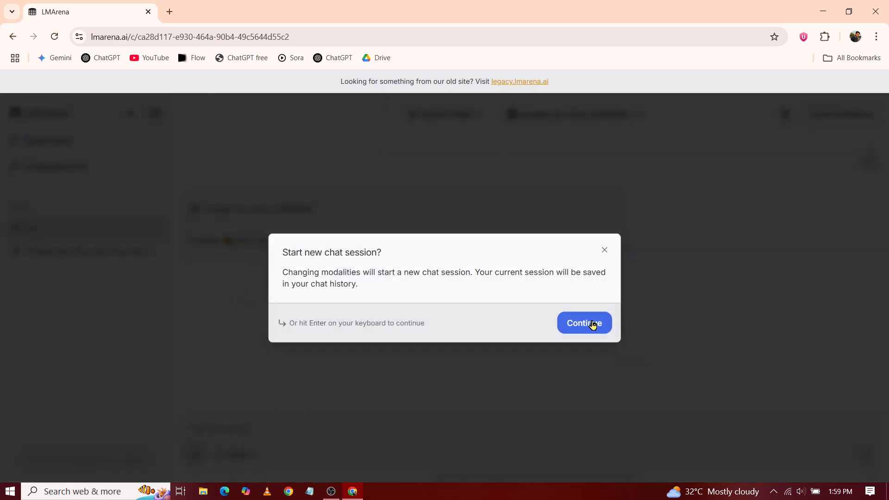
left_click(583, 323)
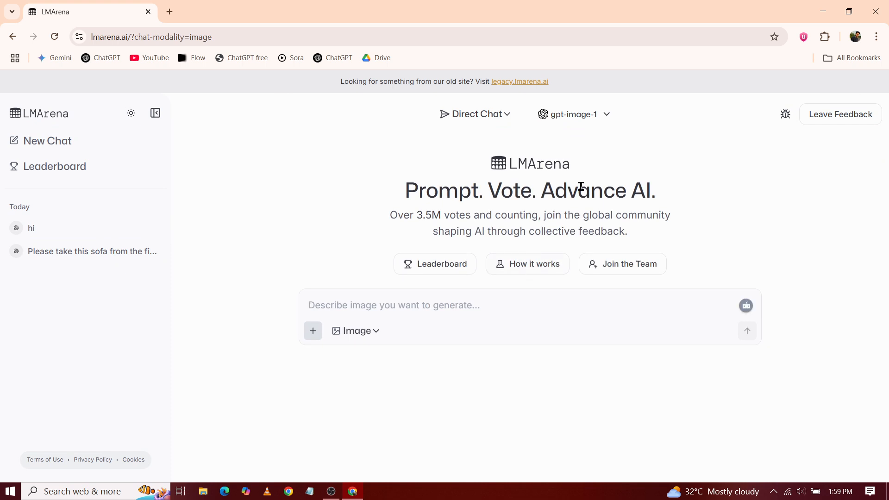
mouse_move(357, 310)
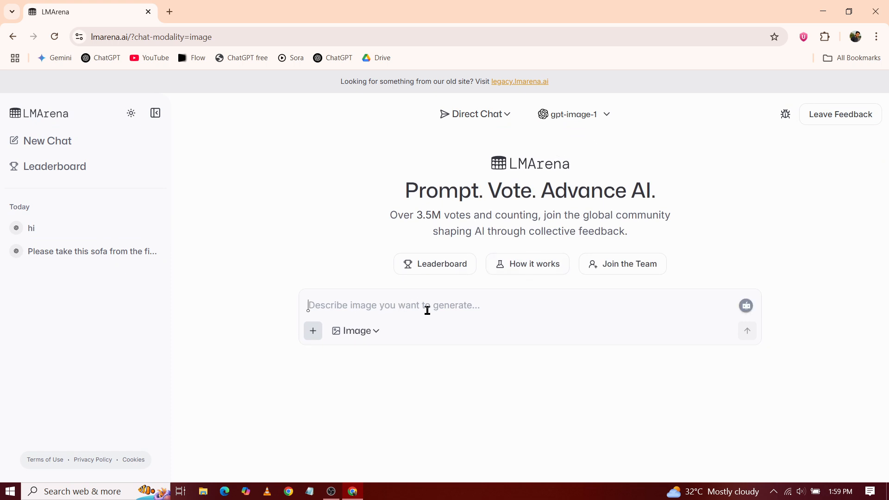
Attach 2015 Dante Onyx.jpg and write the 'clean interior product photo' prompt
left_click(313, 331)
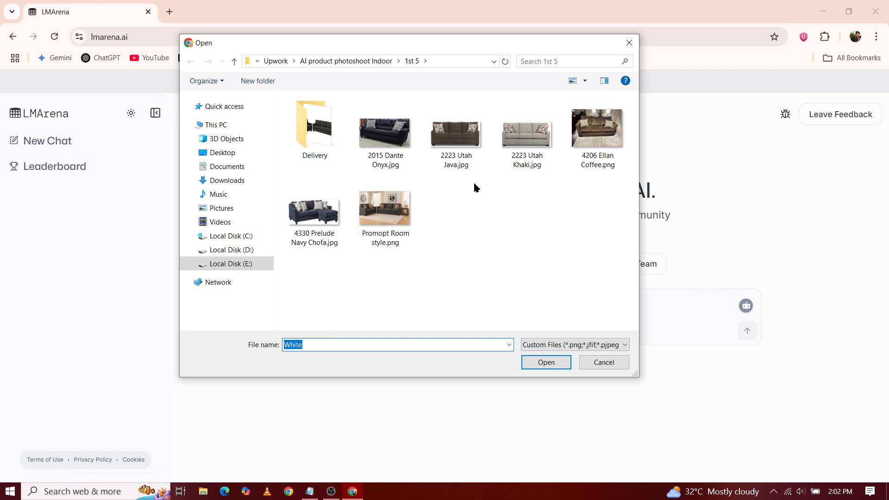
left_click(385, 128)
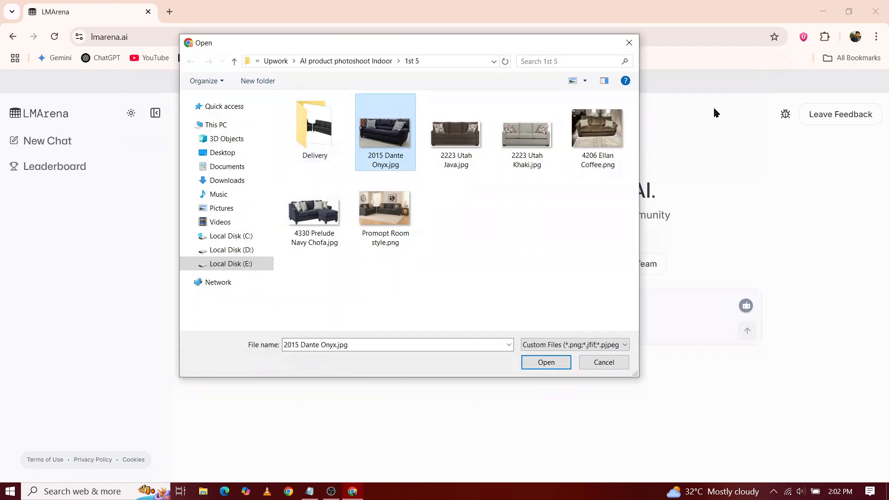
left_click(545, 362)
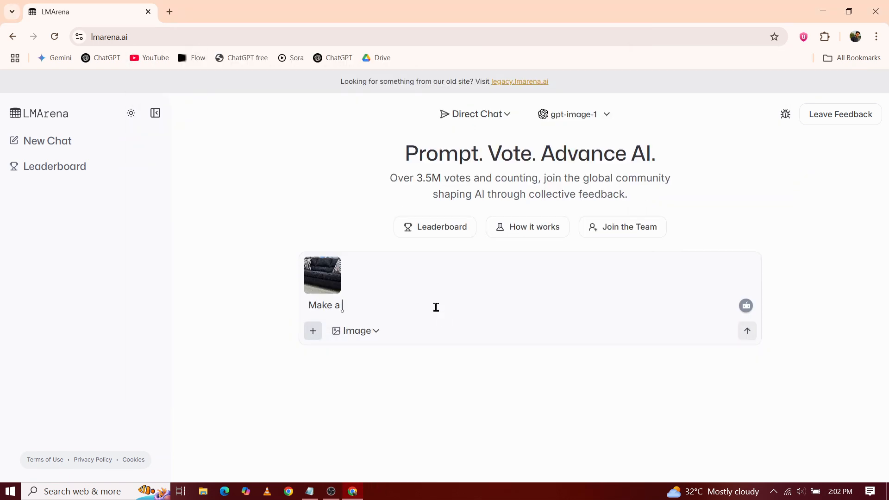
type("clean interior product photo")
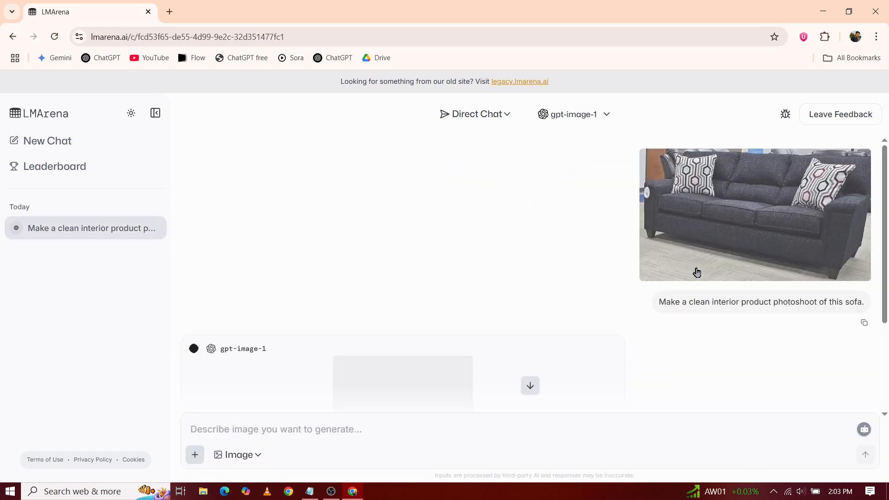
View the generated sofa shot and reuse the earlier request for a follow-up with the image attached
scroll("down", 3)
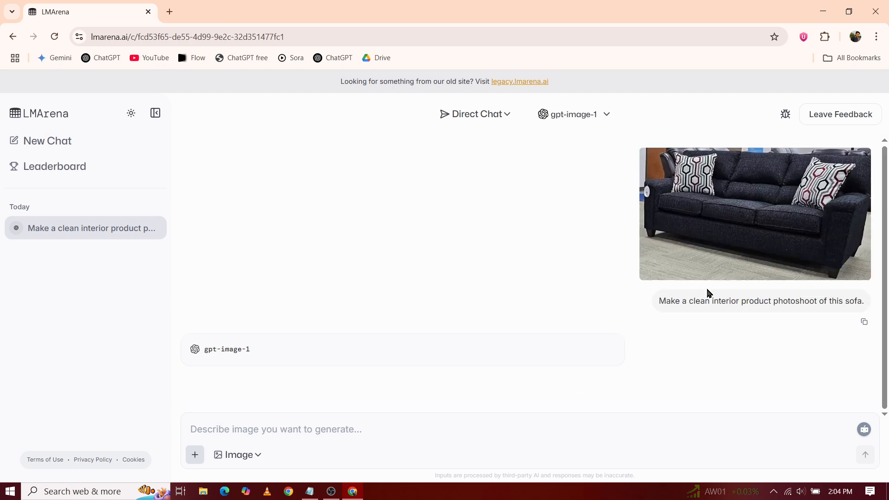
left_click(754, 213)
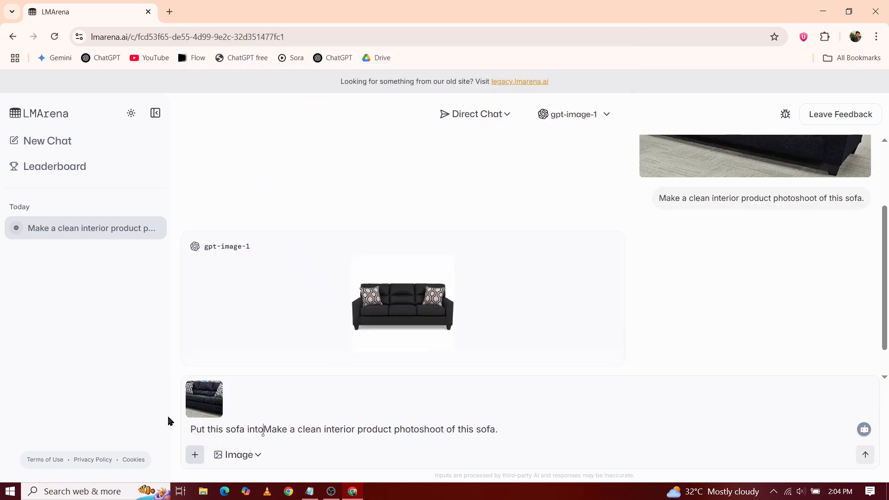
Send 'a clean room setting and' request, then view the generated room photo enlarged and close it
type("a clean room setting and m")
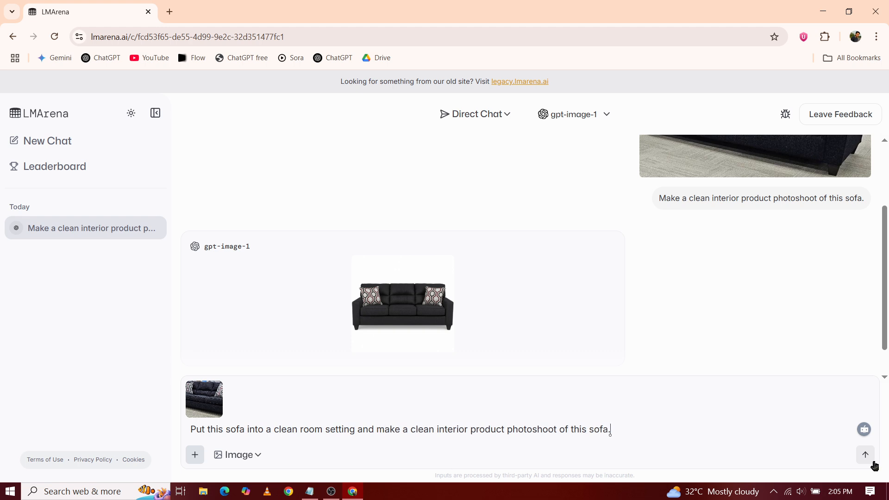
left_click(864, 454)
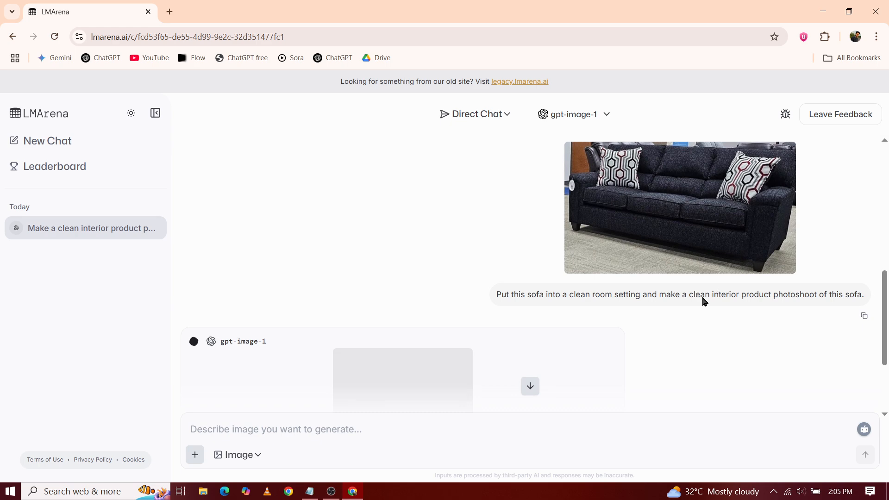
scroll("down", 3)
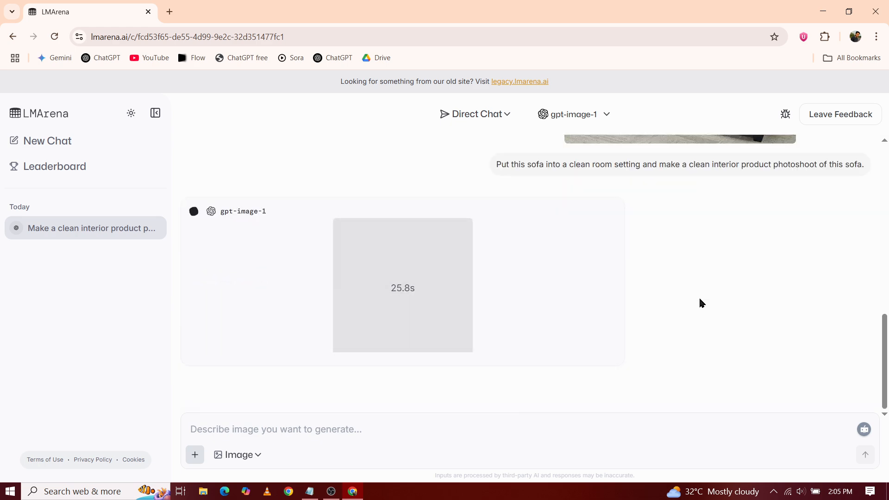
left_click(402, 285)
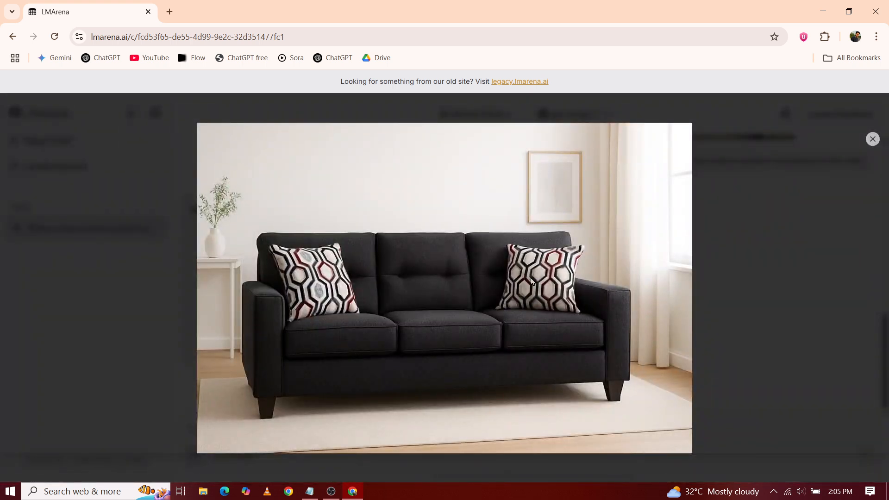
mouse_move(564, 217)
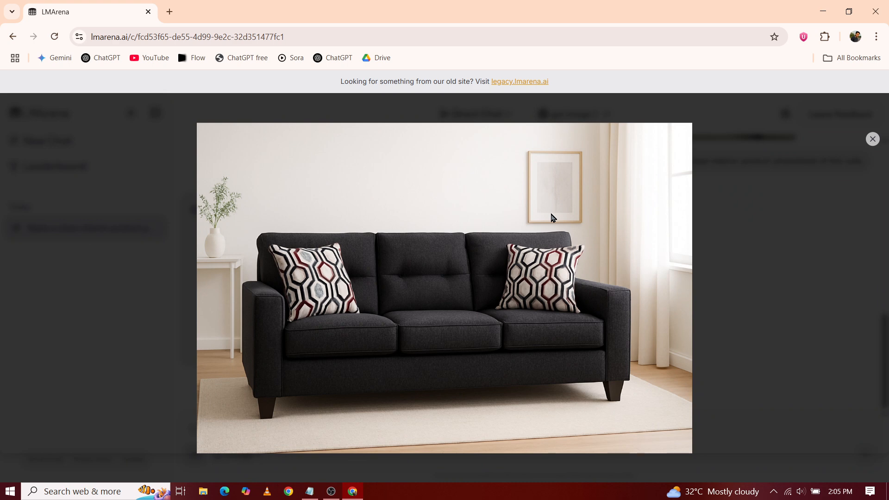
mouse_move(873, 139)
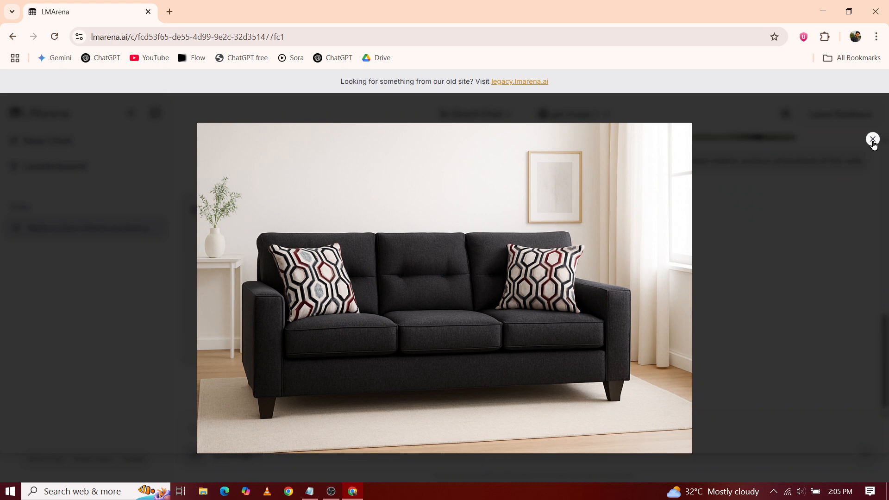
left_click(872, 139)
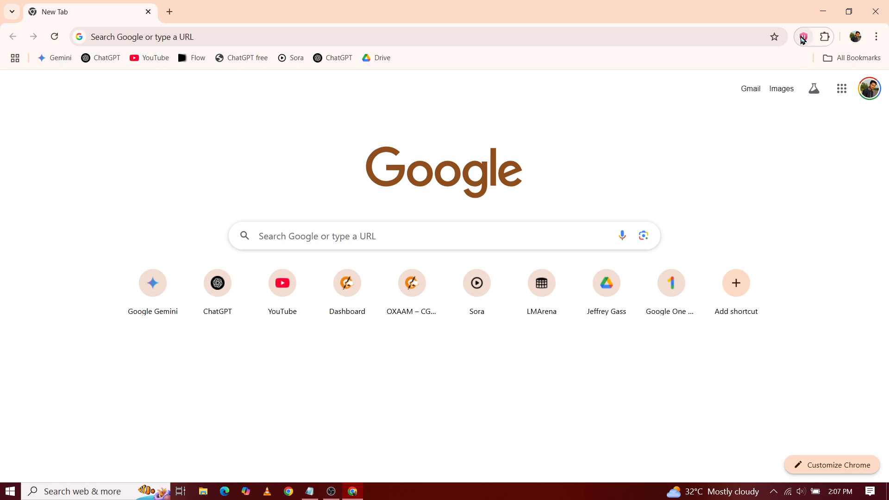
Connect Urban VPN through the United States (USA) location
left_click(803, 37)
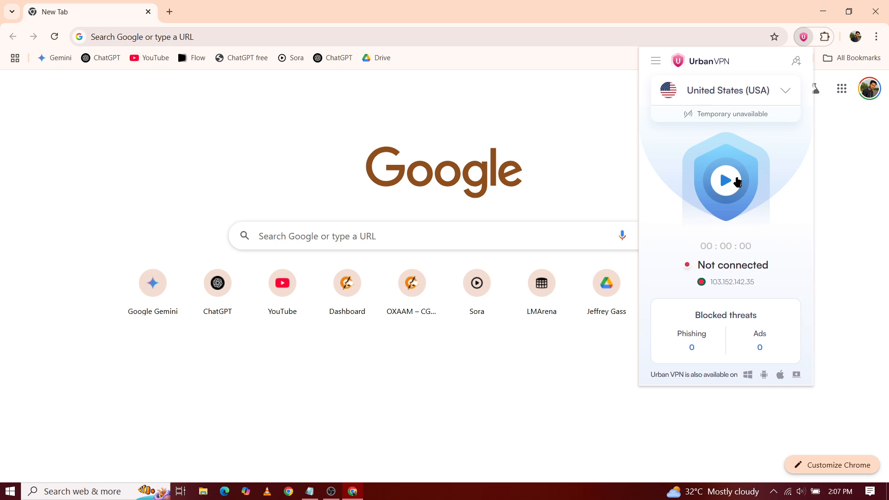
left_click(725, 179)
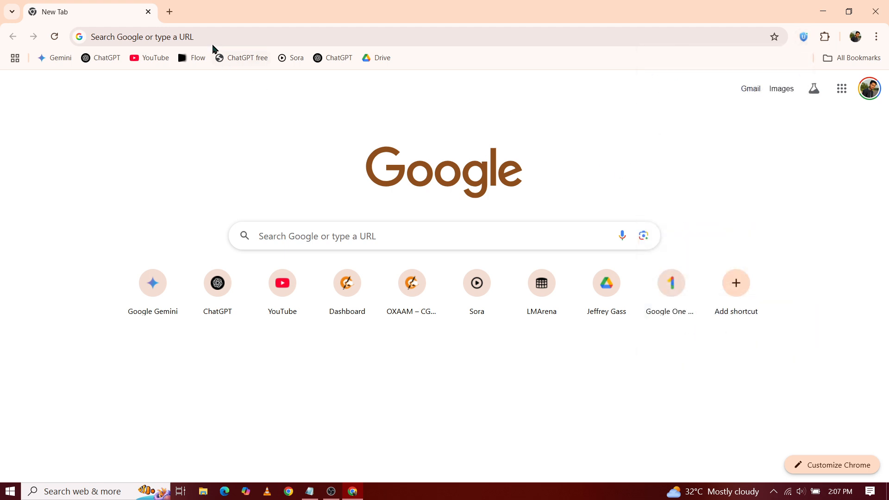
type("https://chatgpt.com/?promo_campaign=team1dollar#team-pricing")
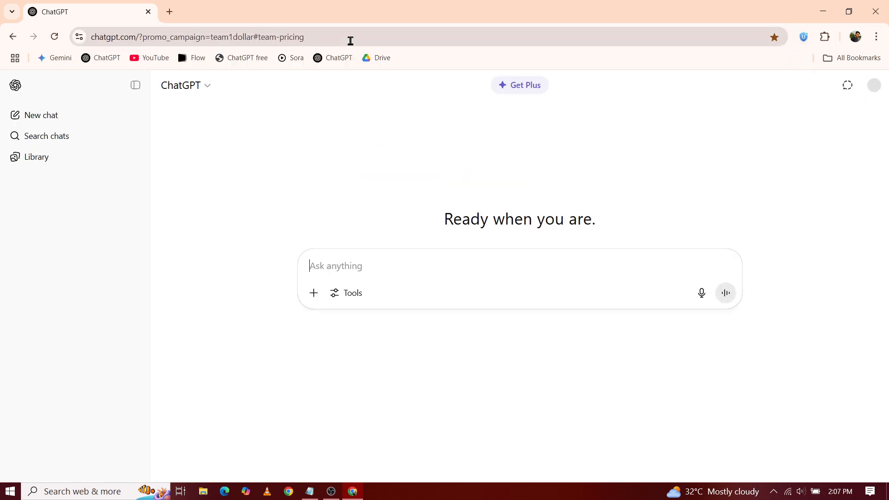
mouse_move(430, 224)
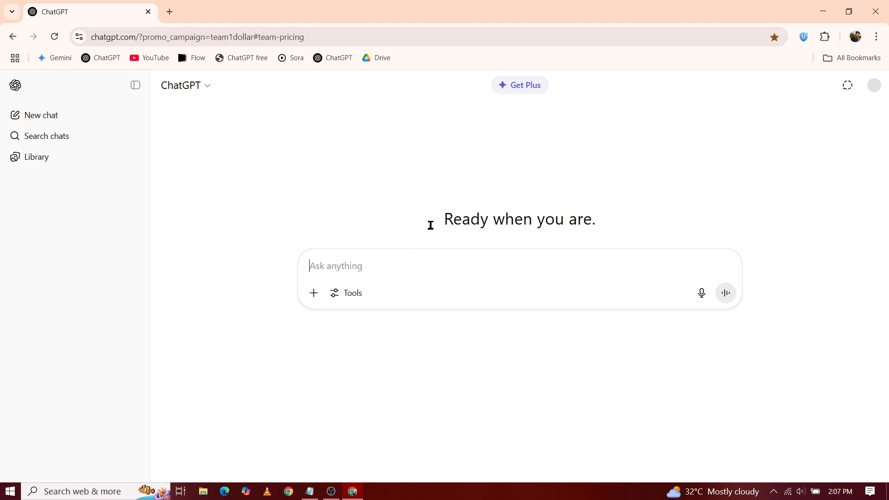
Bring up the Upgrade your plan page showing the Team plan at $1 for a month
left_click(518, 85)
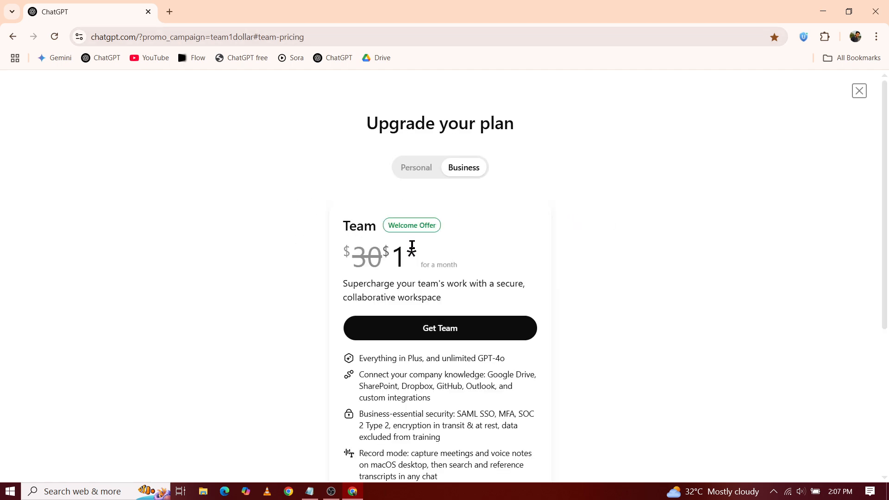
mouse_move(444, 264)
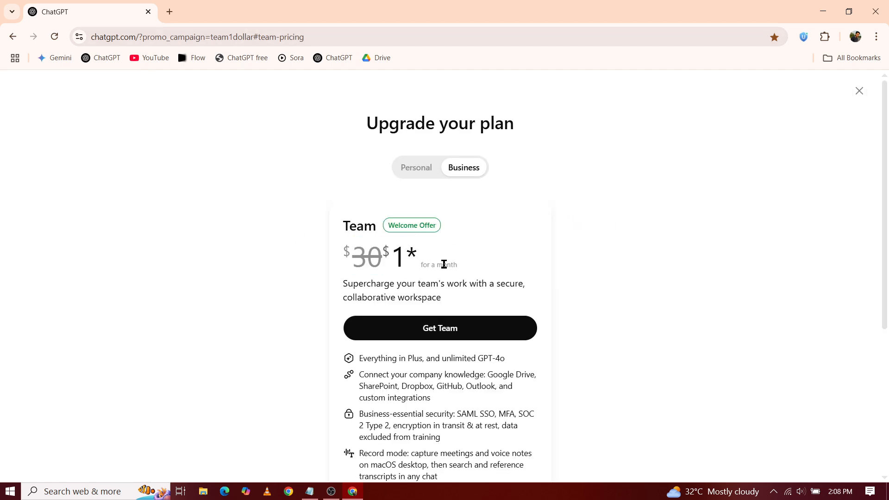
scroll("down", 3)
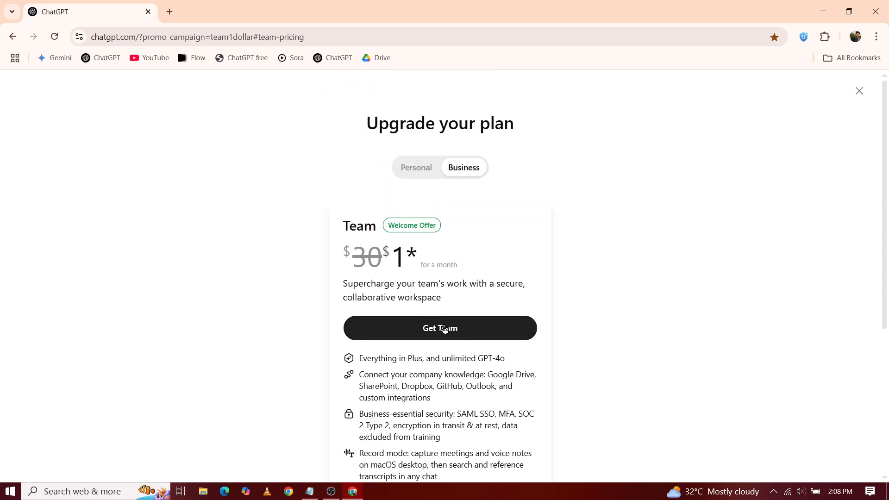
Choose Get Team to open the Team plan selection with 5 users, Monthly, USD $1 today
left_click(439, 327)
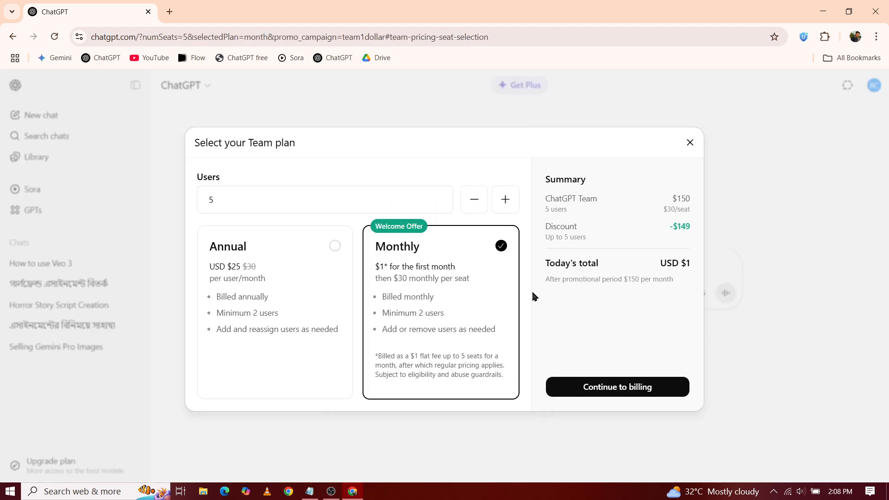
mouse_move(668, 393)
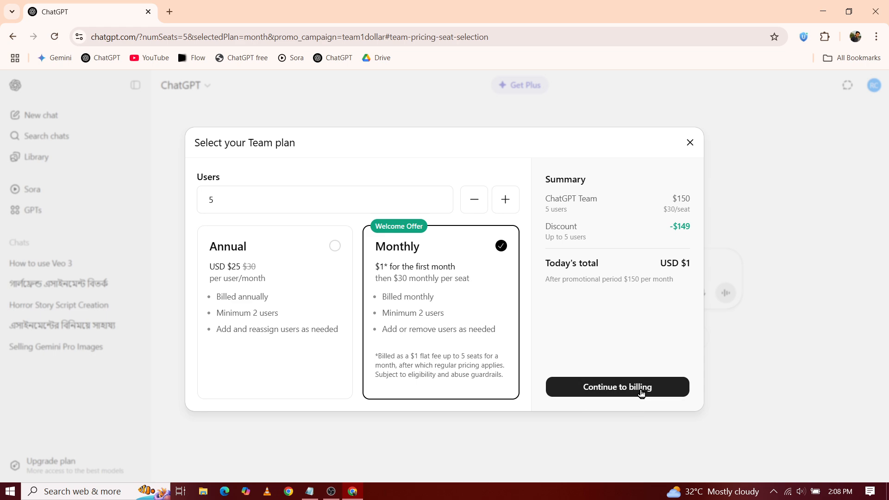
Continue to billing for the Team plan, which returns to the empty new-chat home page
left_click(689, 143)
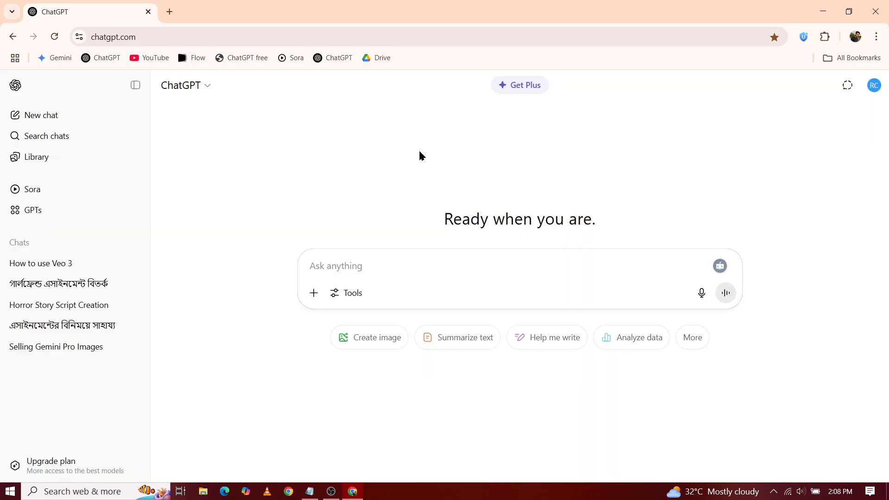
mouse_move(596, 157)
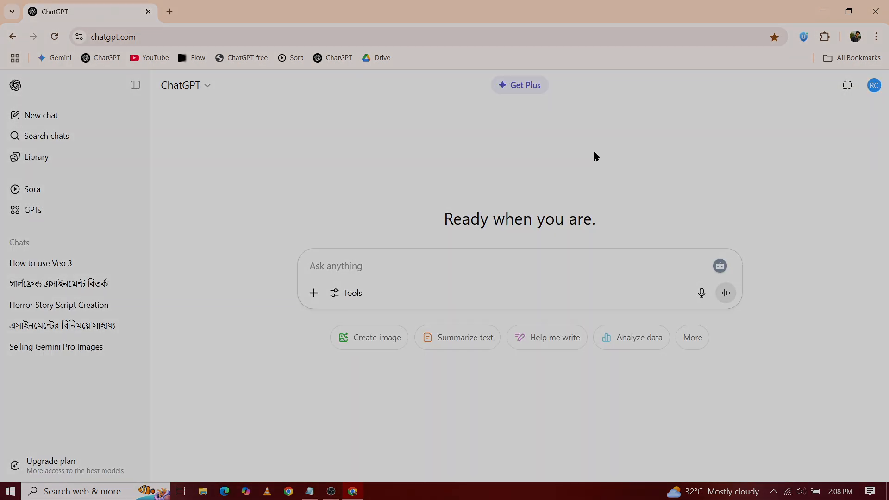
mouse_move(420, 156)
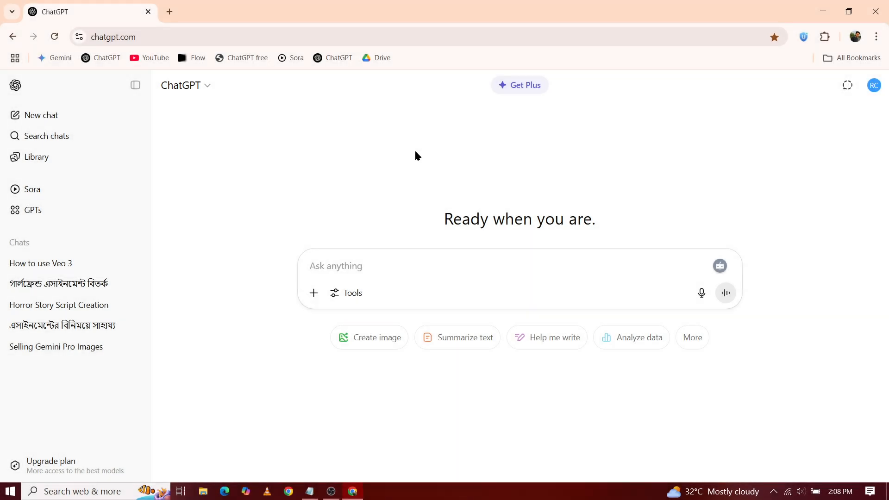
mouse_move(600, 149)
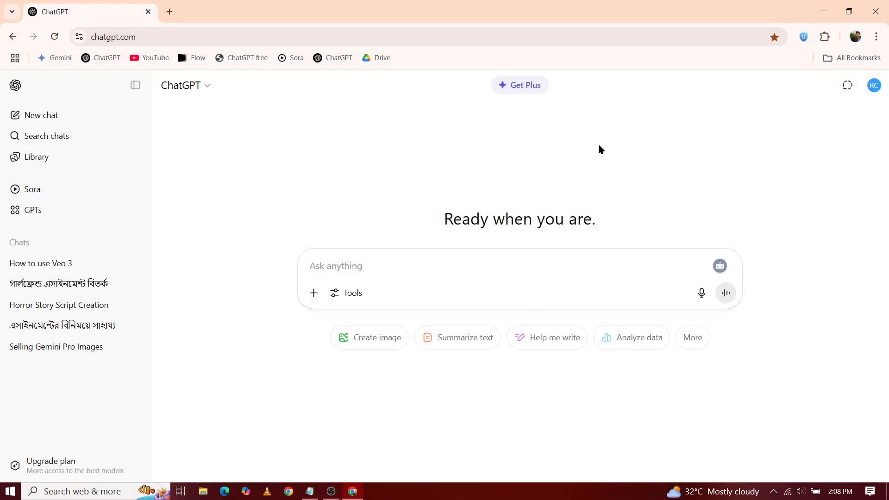
mouse_move(595, 157)
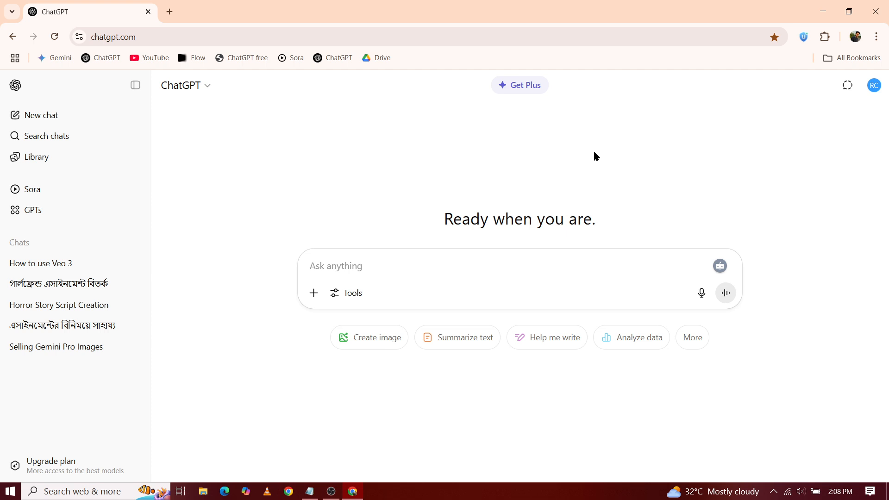
mouse_move(592, 156)
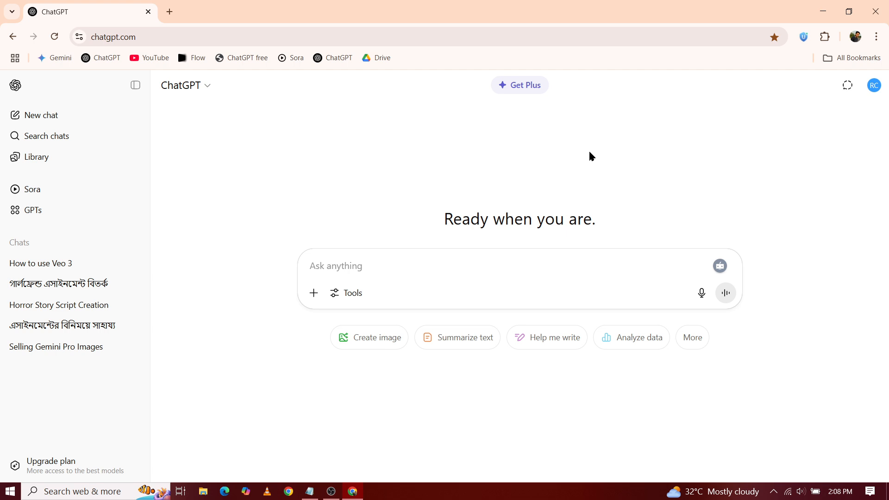
mouse_move(582, 228)
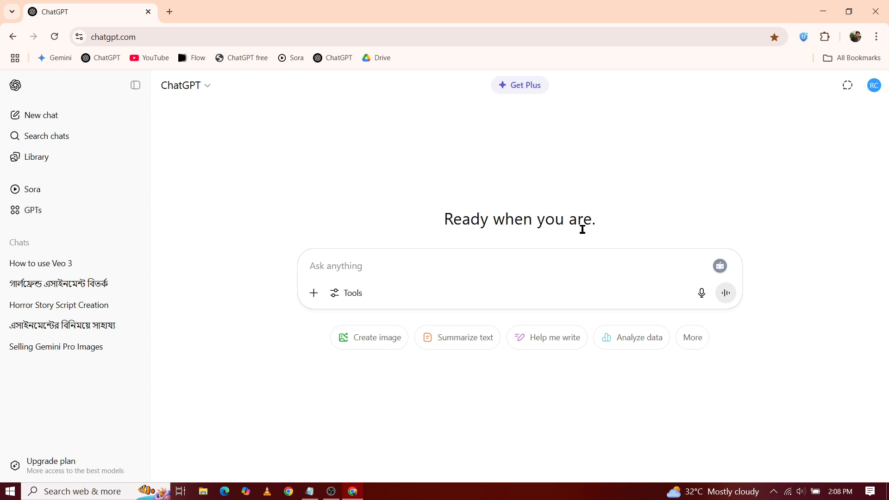
mouse_move(464, 321)
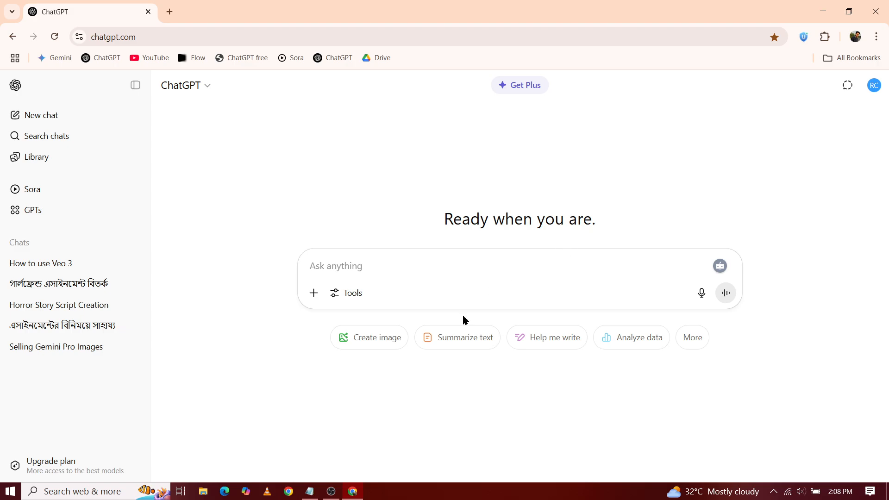
mouse_move(420, 156)
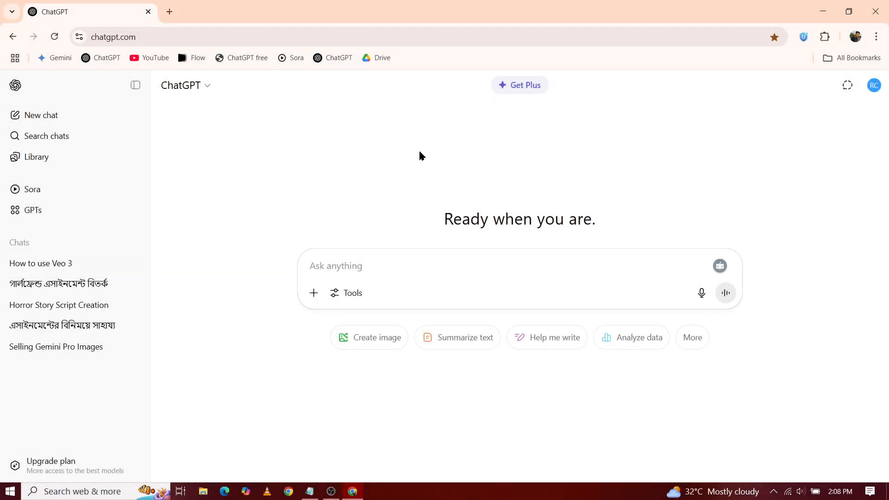
mouse_move(403, 149)
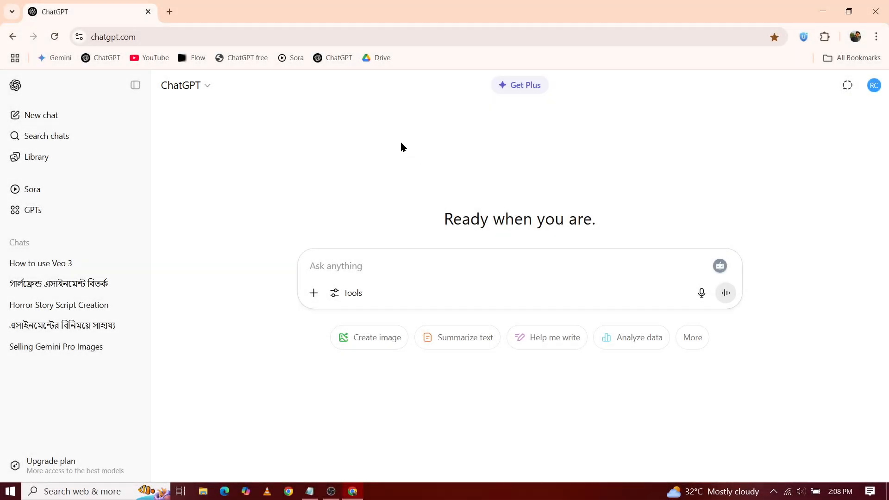
mouse_move(599, 157)
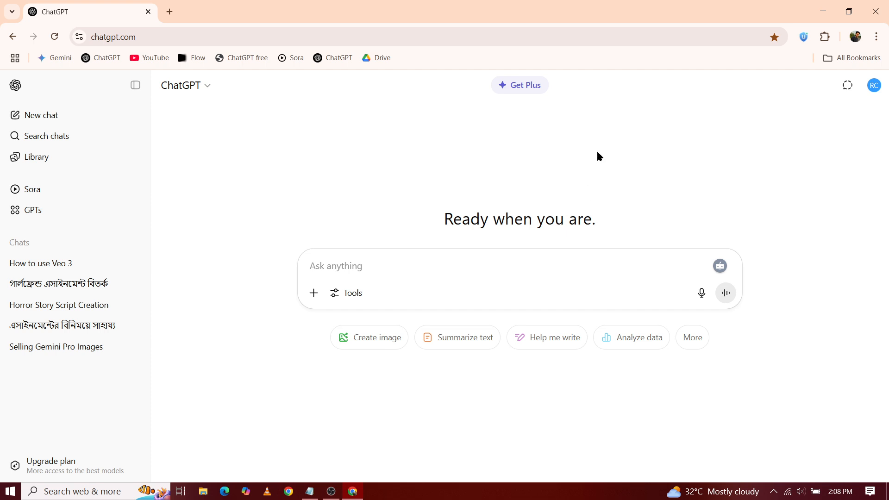
mouse_move(595, 156)
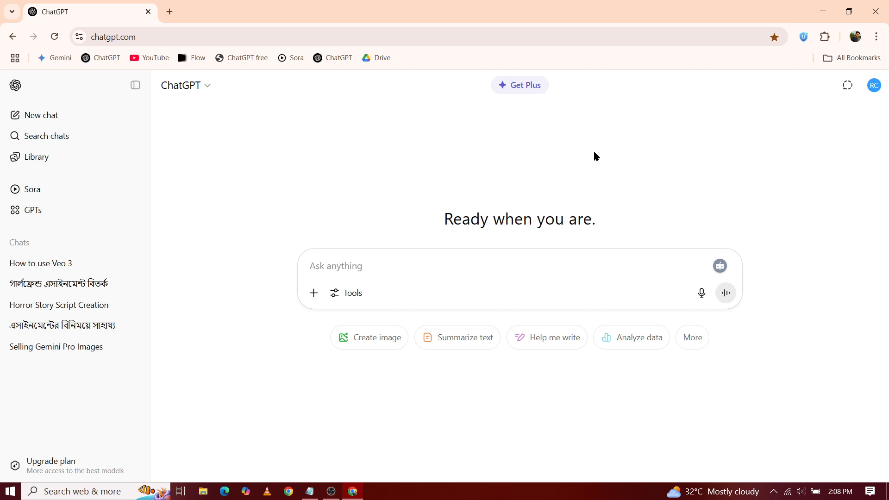
mouse_move(589, 158)
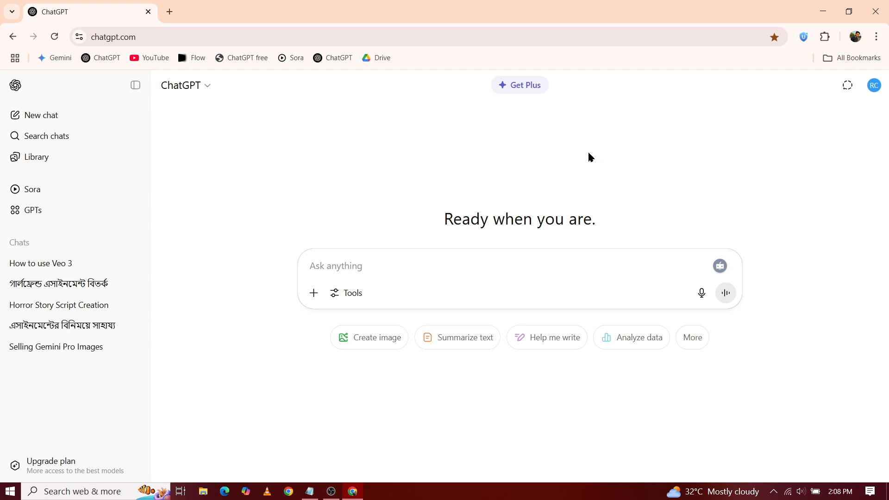
mouse_move(580, 237)
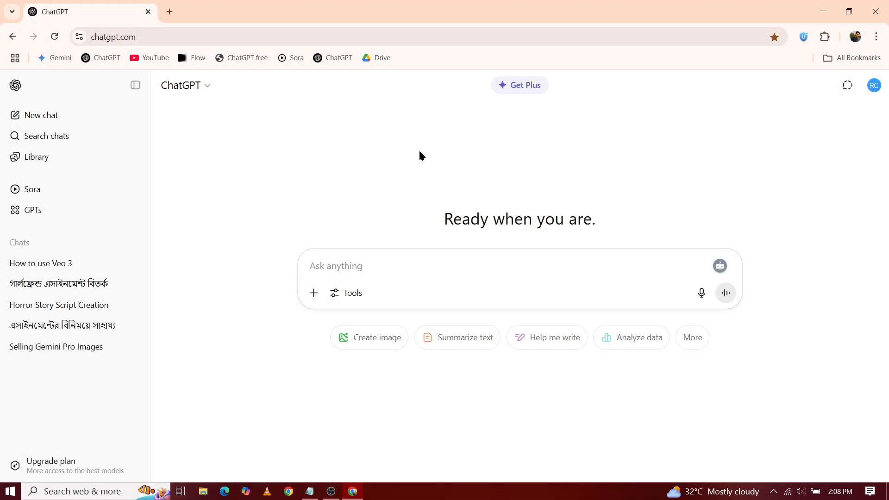
mouse_move(420, 110)
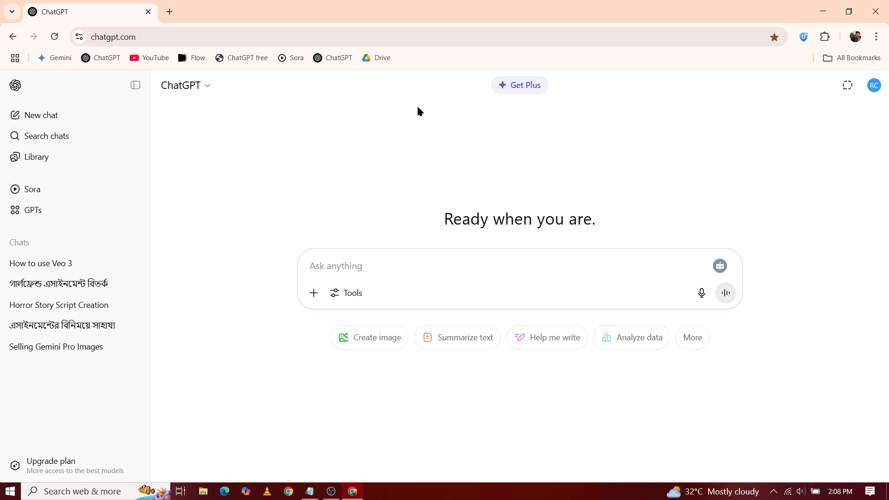
mouse_move(595, 157)
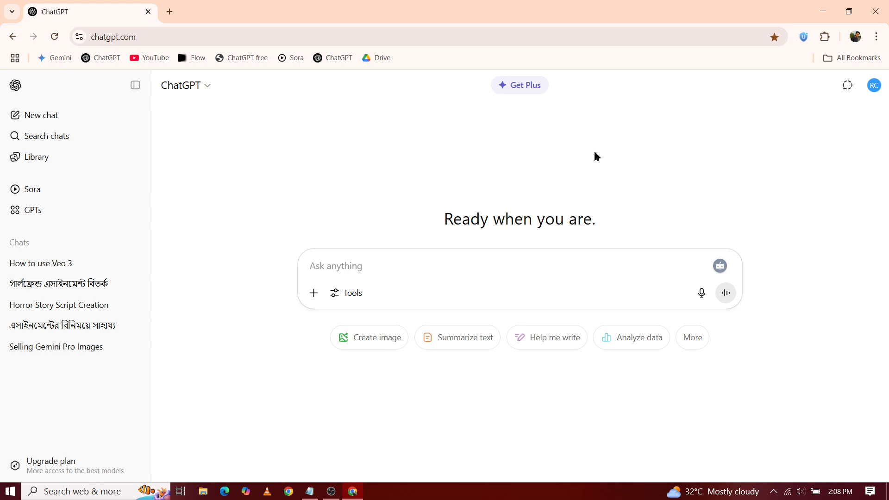
mouse_move(595, 156)
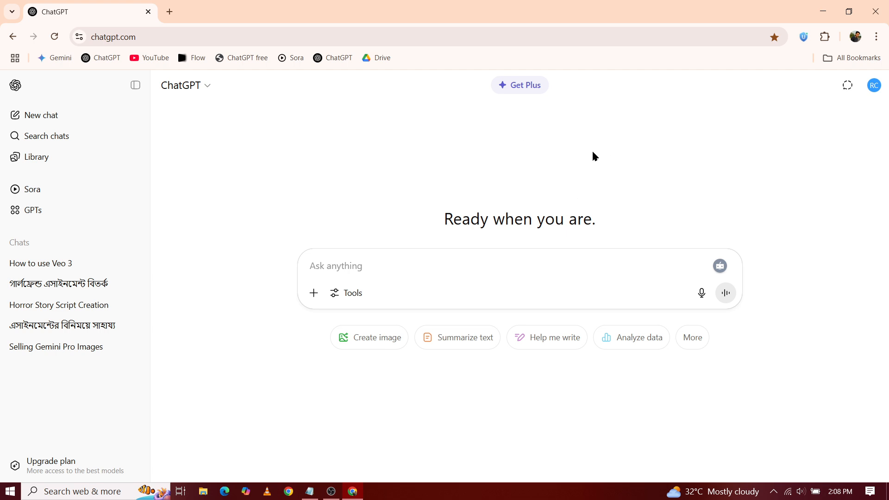